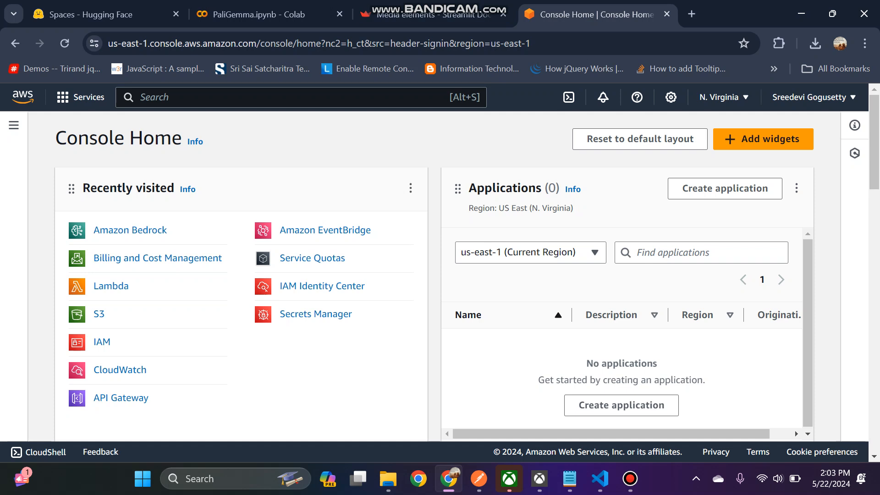
pyautogui.moveTo(110, 285)
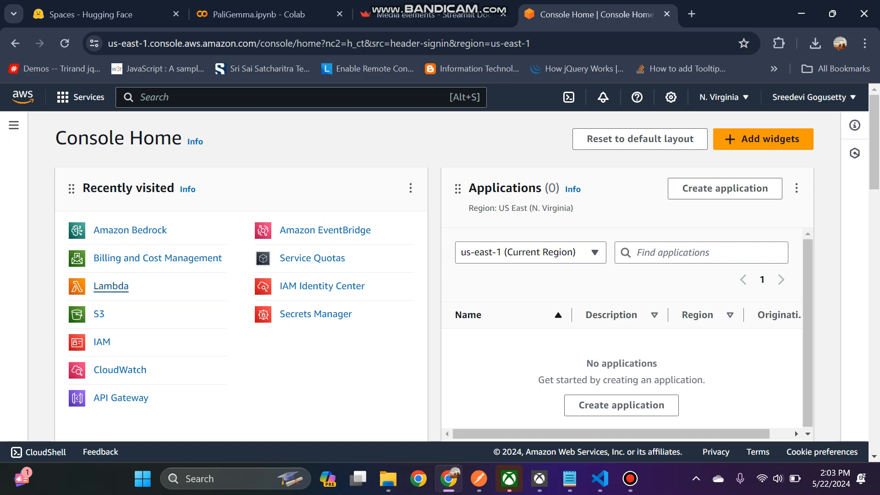
# Step: Open Lambda from Recently visited to show the Functions list with BlogSummeriser
pyautogui.click(110, 286)
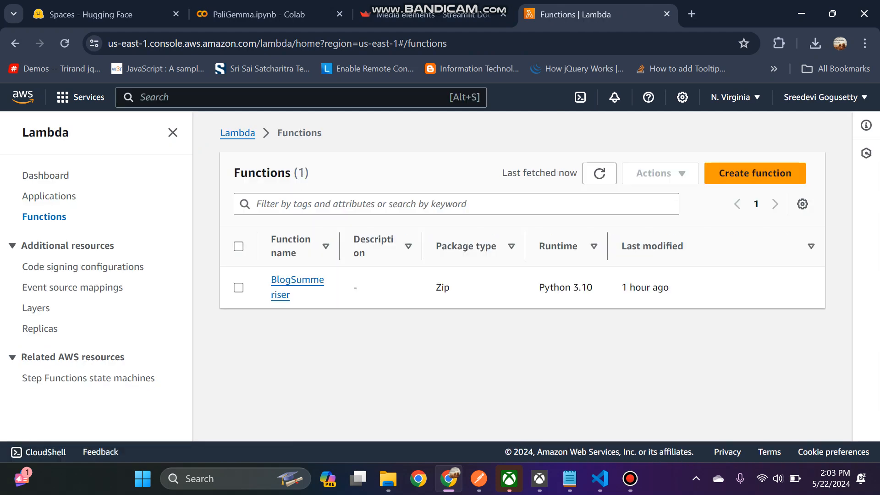
pyautogui.moveTo(296, 286)
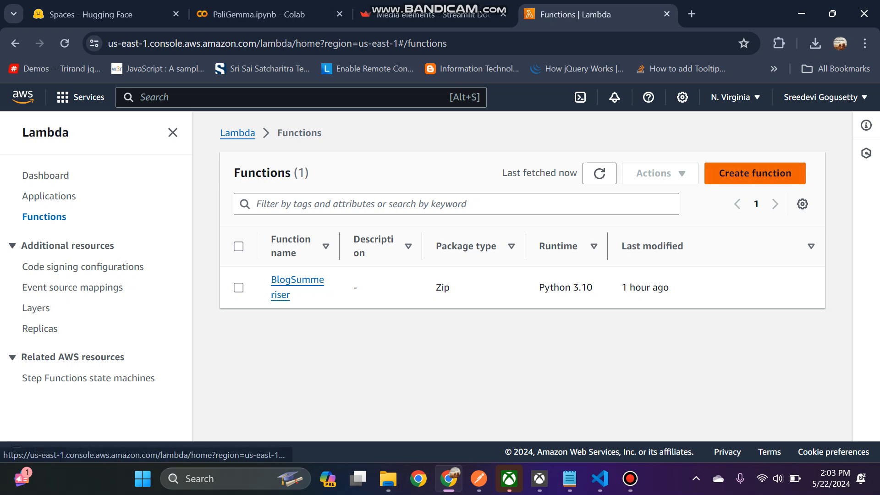
# Step: Start a from-scratch function and enter the name 'blogsummeriserapp'
pyautogui.click(754, 173)
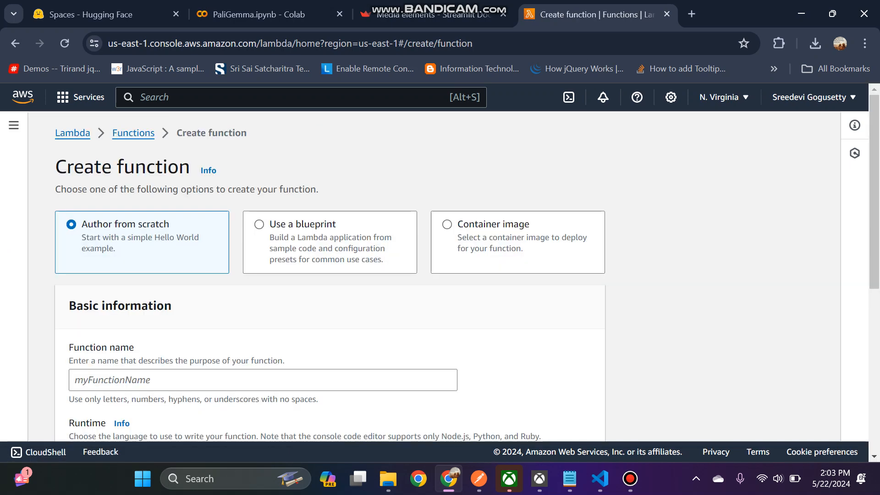
pyautogui.scroll(-3)
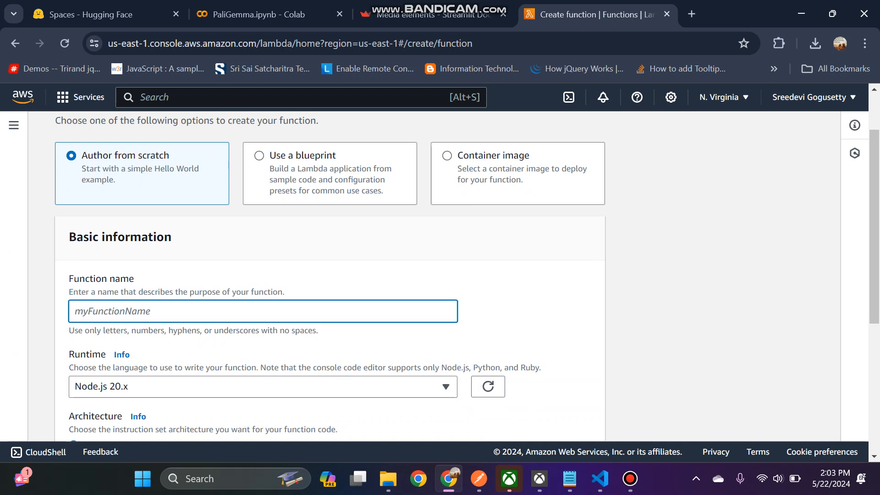
pyautogui.write('blog')
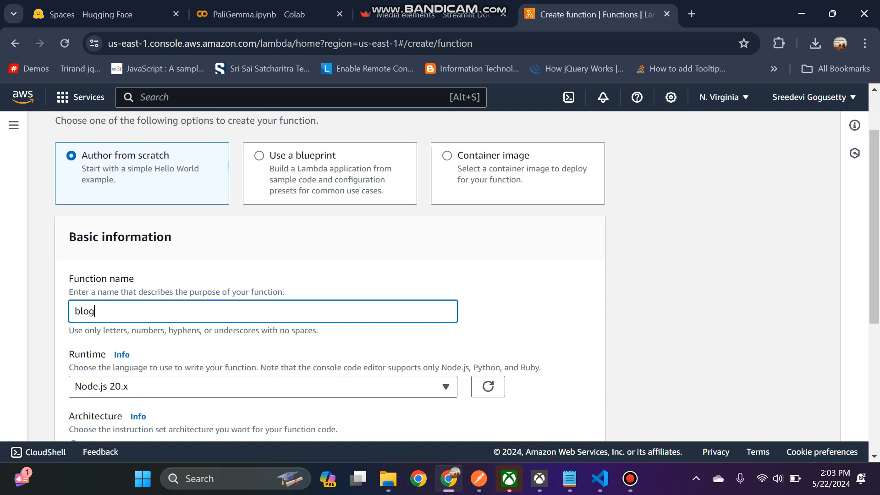
pyautogui.write('summe')
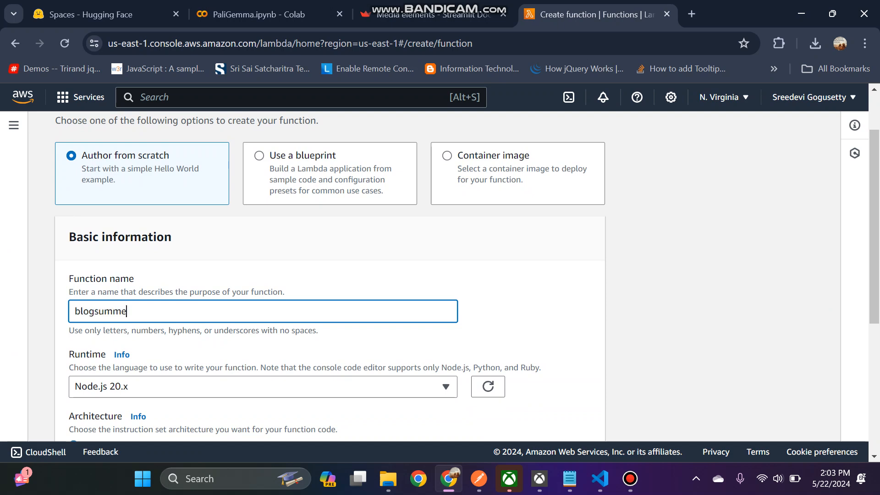
pyautogui.write('r')
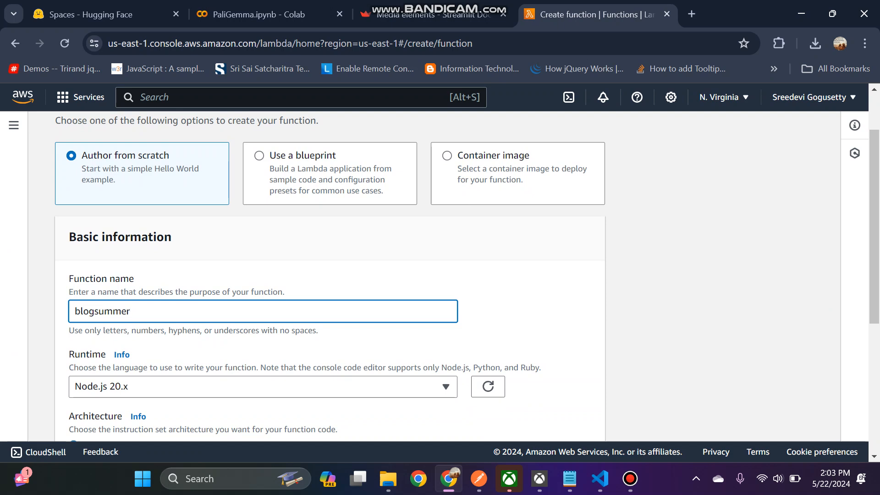
pyautogui.write('i')
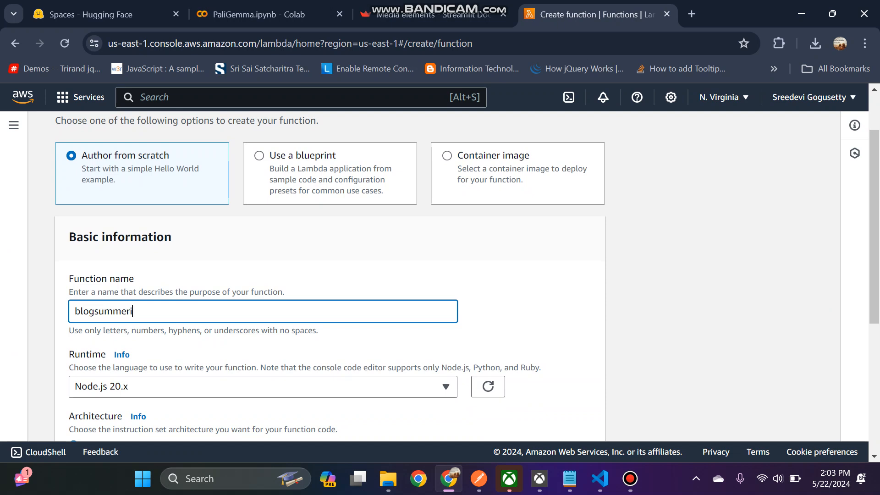
pyautogui.write('ser')
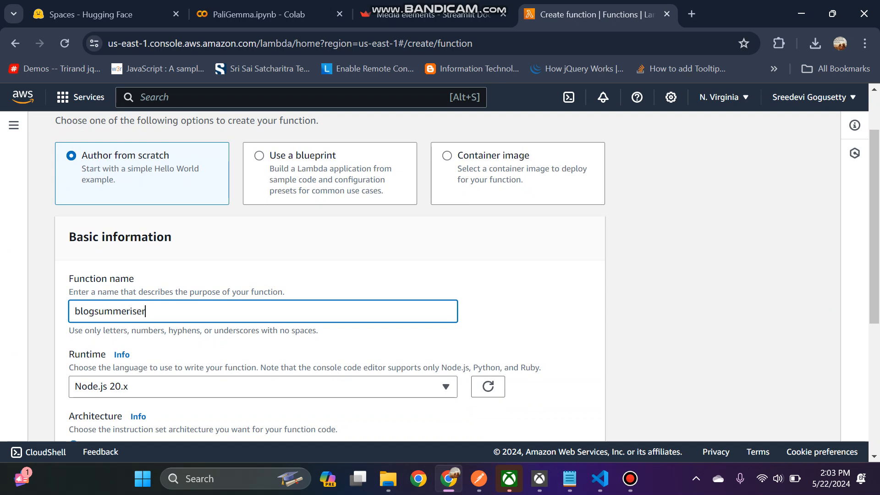
pyautogui.write('app')
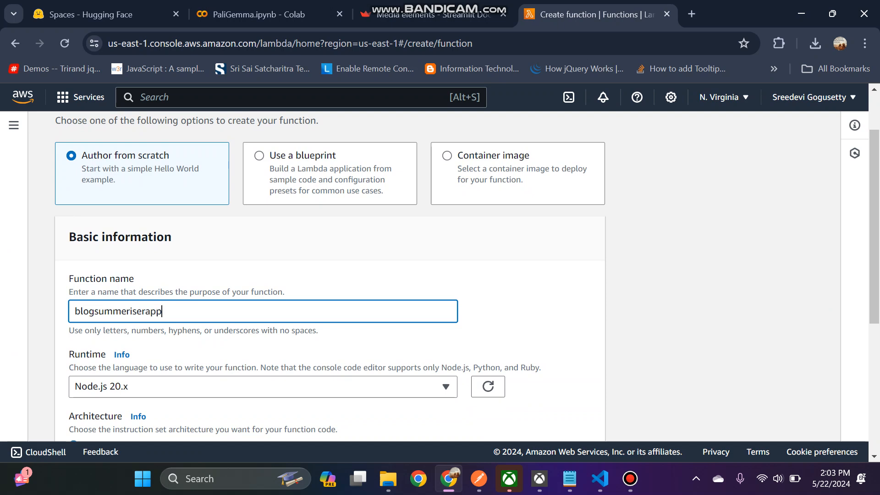
# Step: Choose the Python 3.12 runtime and submit Create function
pyautogui.click(262, 386)
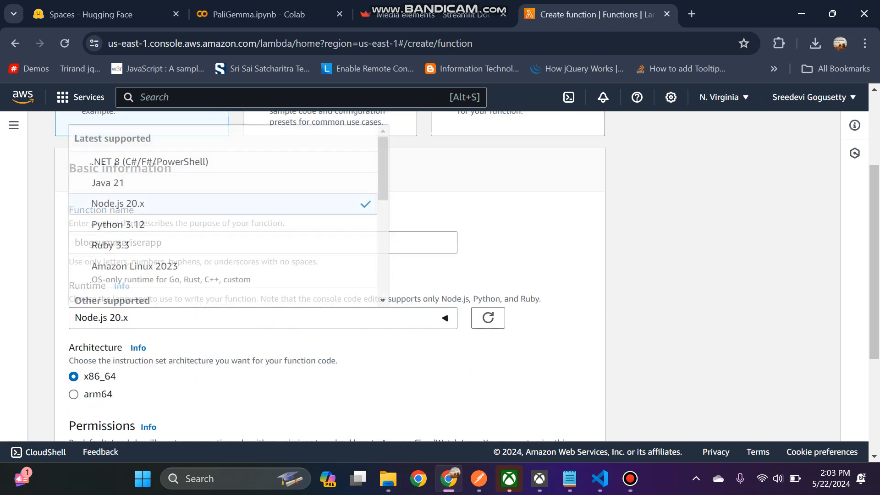
pyautogui.click(118, 224)
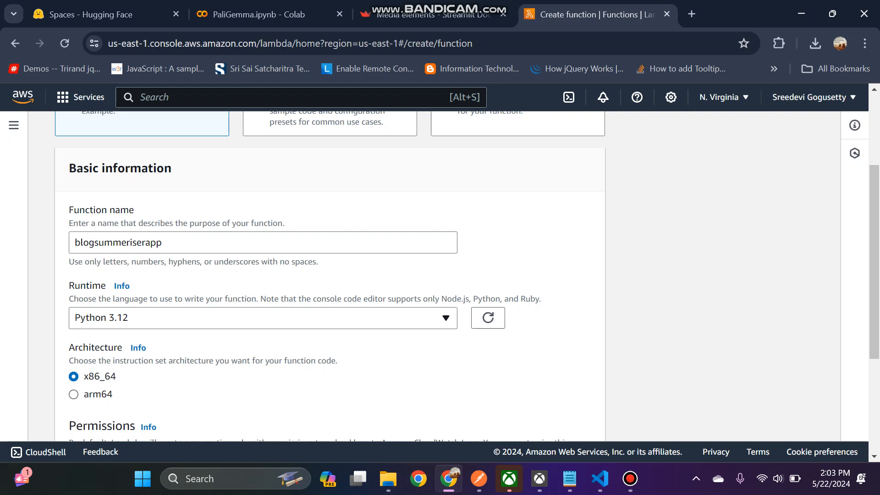
pyautogui.scroll(-3)
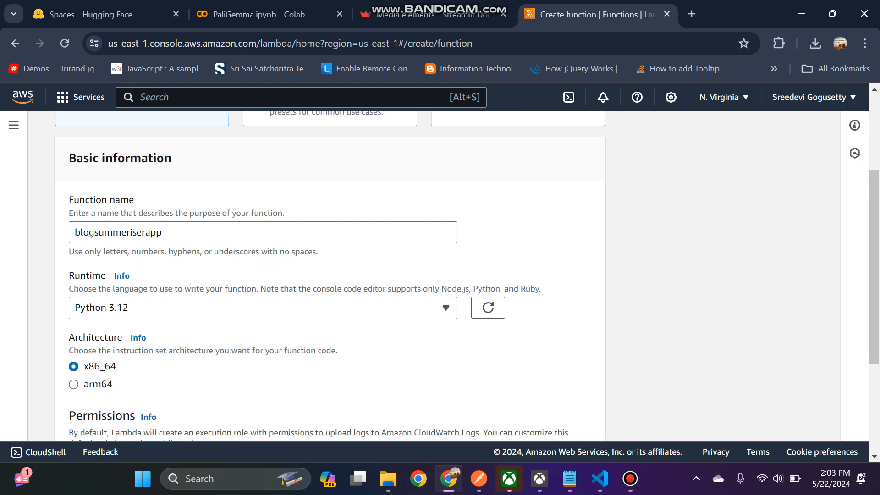
pyautogui.scroll(-3)
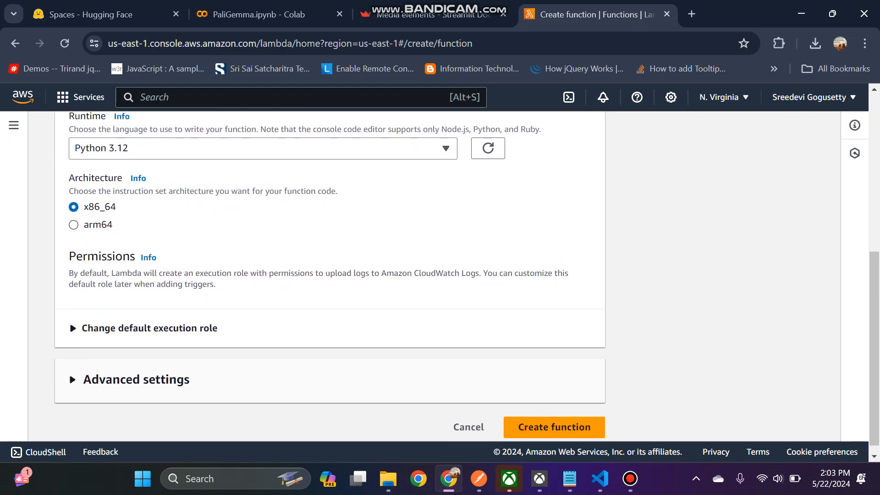
pyautogui.scroll(3)
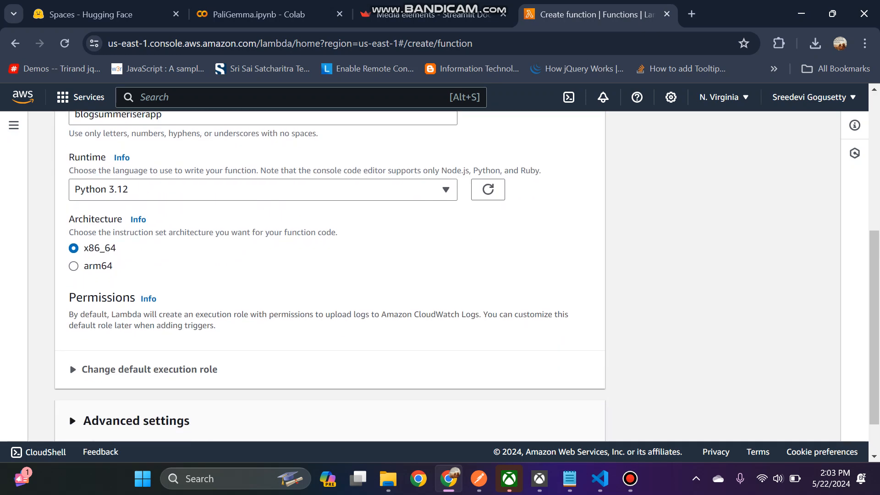
pyautogui.scroll(-3)
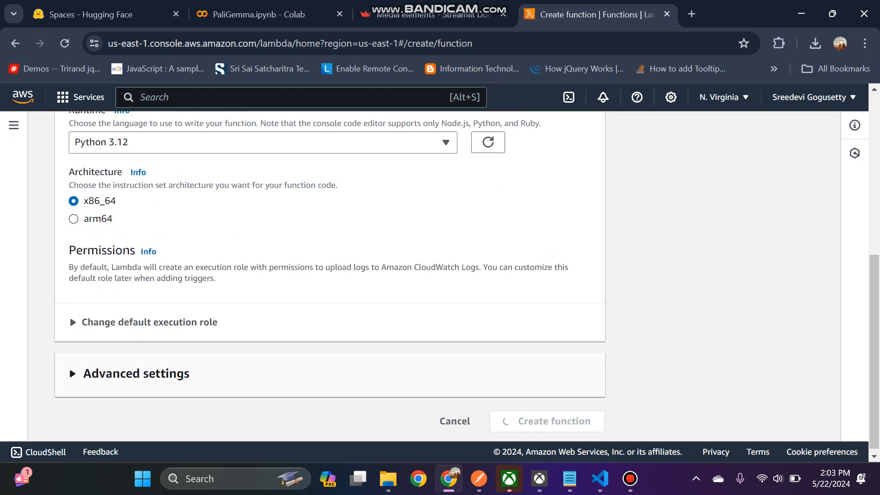
pyautogui.scroll(3)
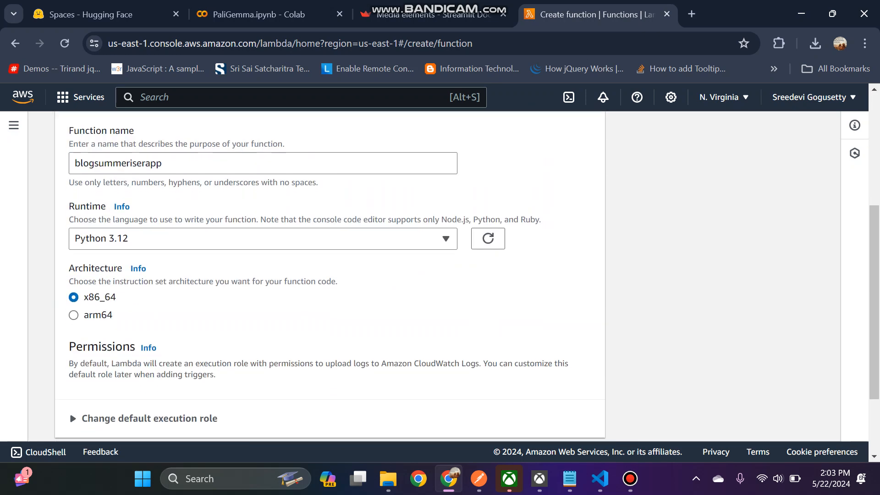
pyautogui.scroll(-3)
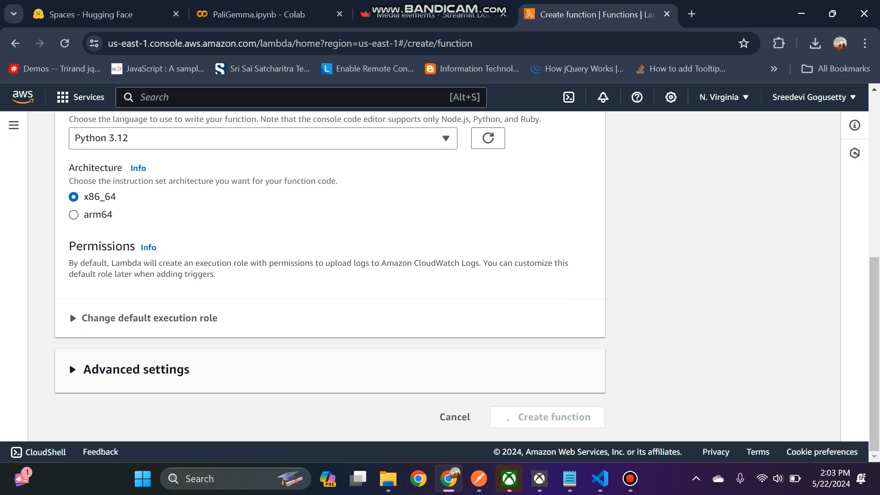
pyautogui.click(547, 416)
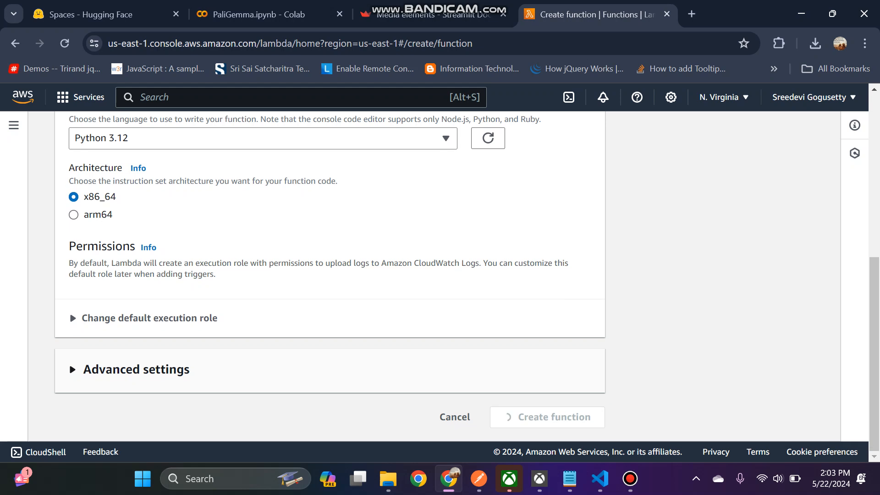
pyautogui.click(546, 417)
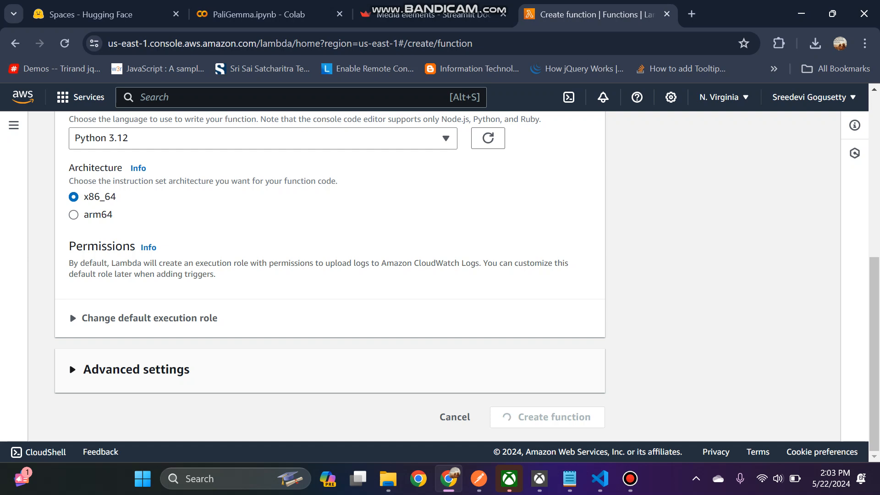
pyautogui.click(547, 417)
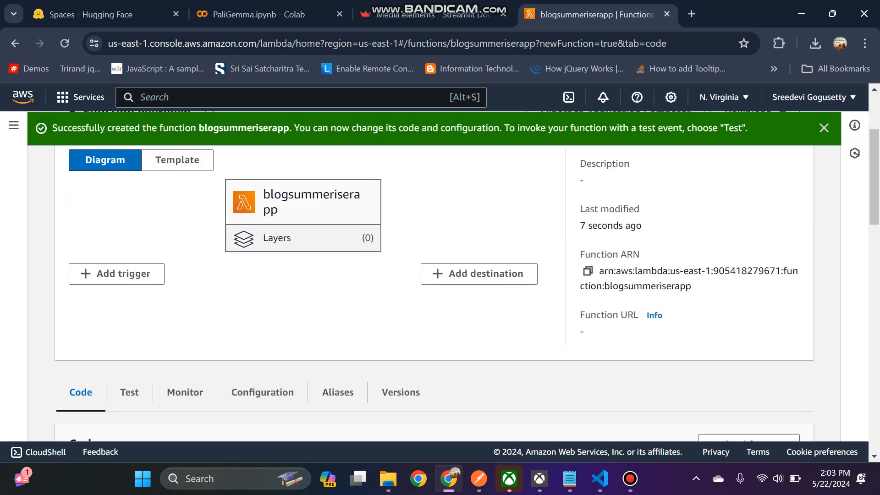
# Step: Scroll down to the test execution results showing status 200 and 'Hello from Lambda!'
pyautogui.scroll(-3)
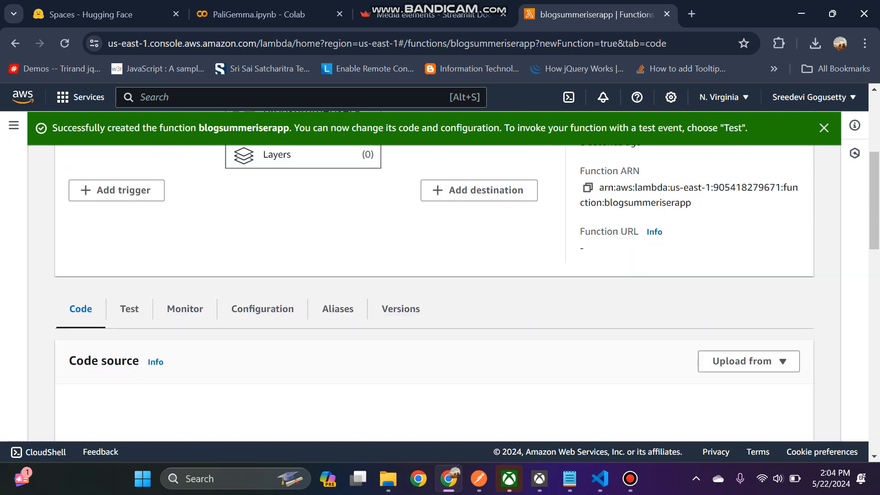
pyautogui.scroll(-3)
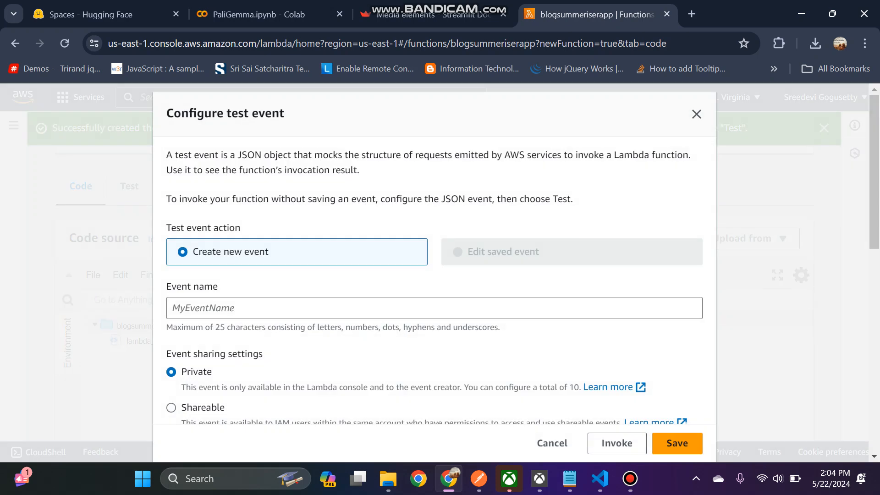
pyautogui.scroll(-3)
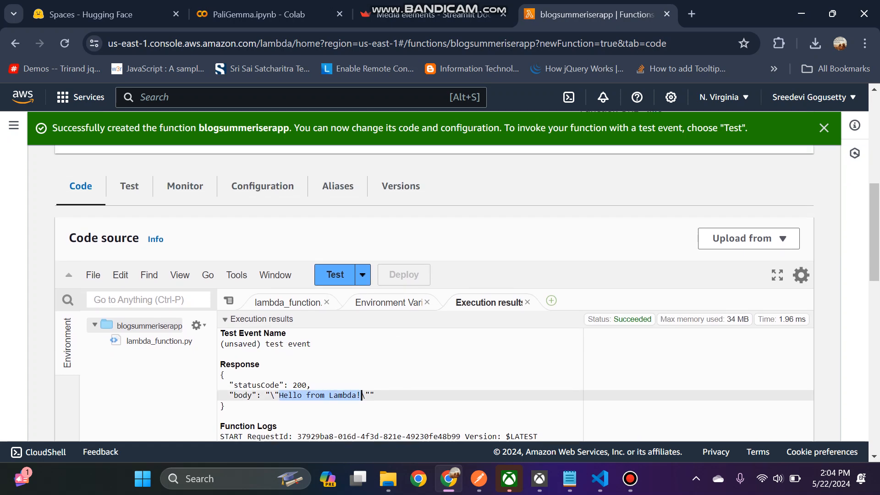
# Step: View the lambda_function handler code returning 'Hello from Lambda!', then scroll back up
pyautogui.click(290, 302)
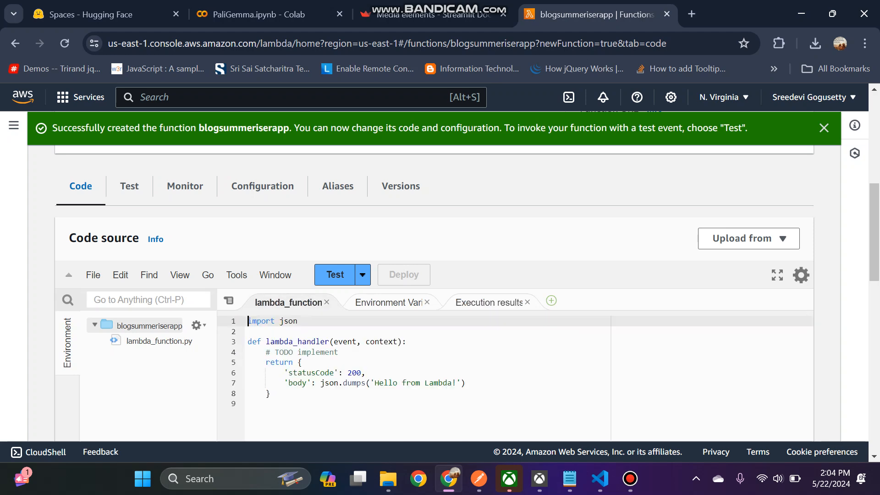
pyautogui.scroll(3)
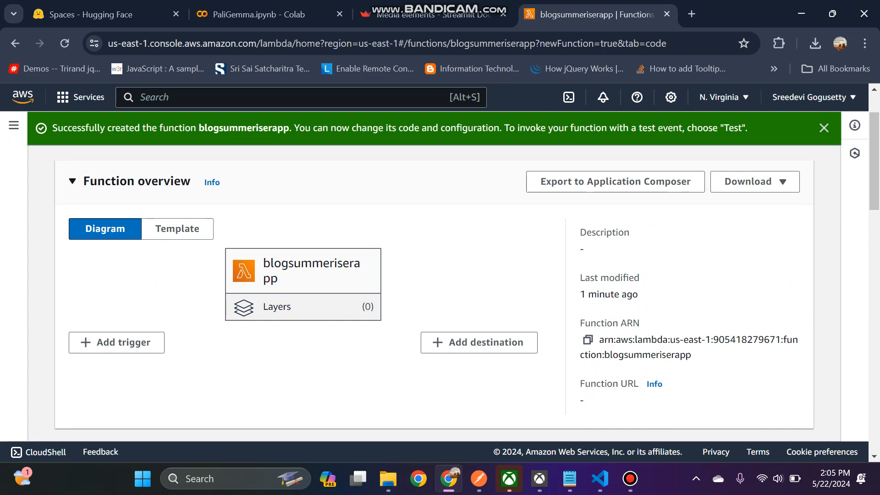
# Step: Close the green 'created successfully' banner and scroll through the function overview
pyautogui.click(823, 127)
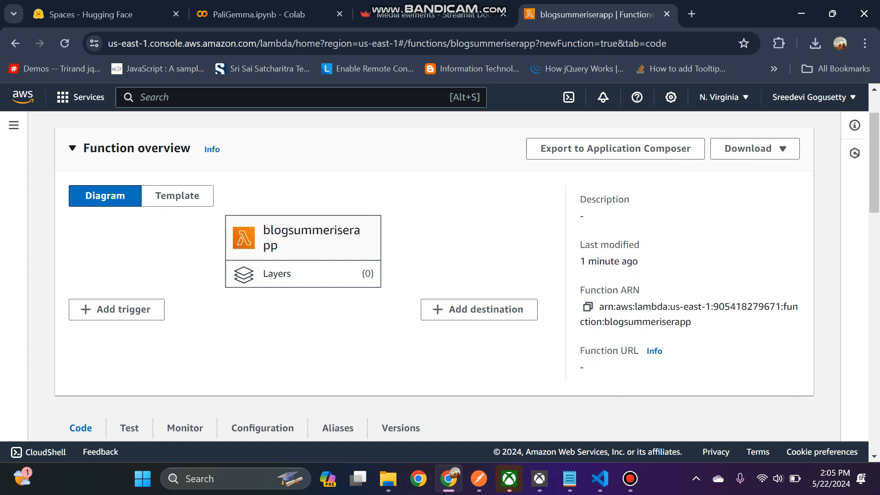
pyautogui.scroll(-3)
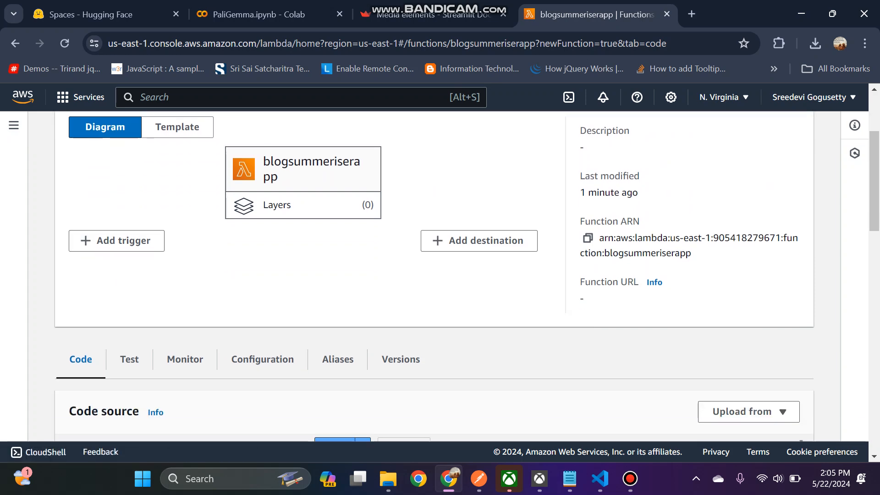
pyautogui.scroll(-3)
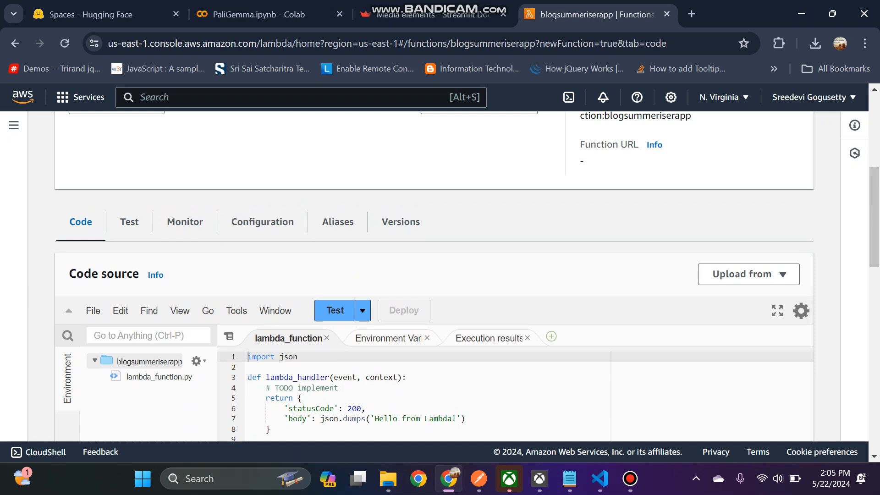
pyautogui.scroll(3)
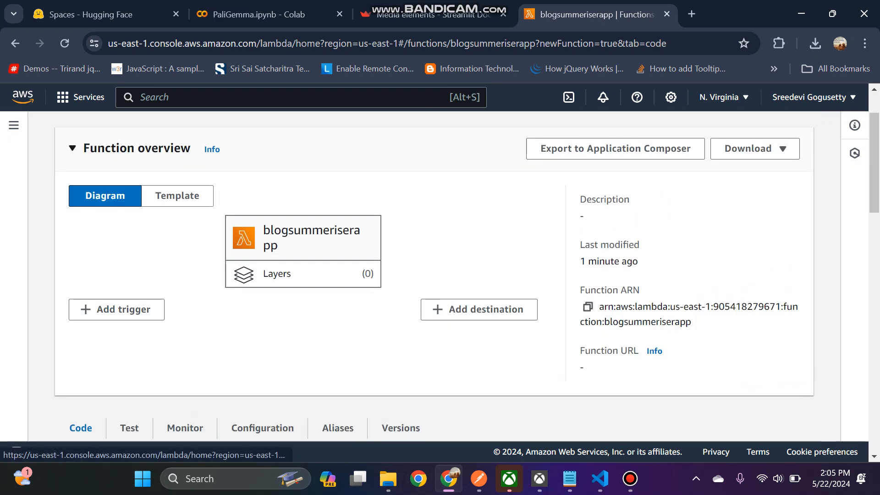